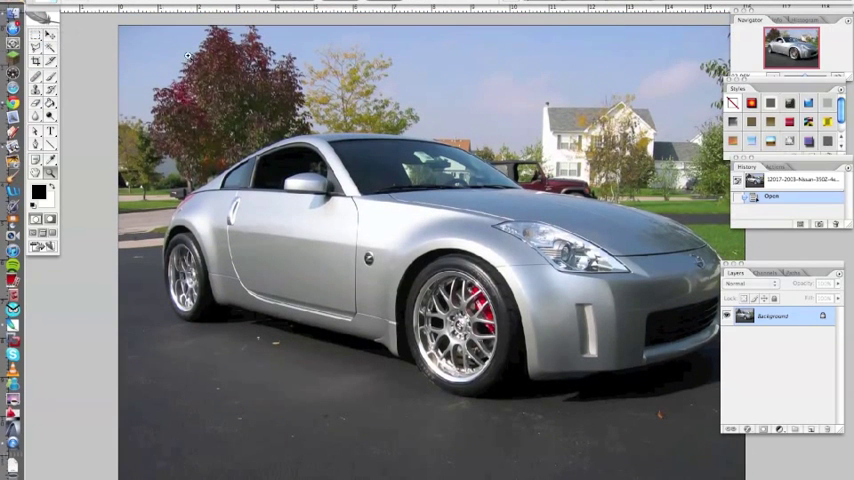
mouse_move(150, 76)
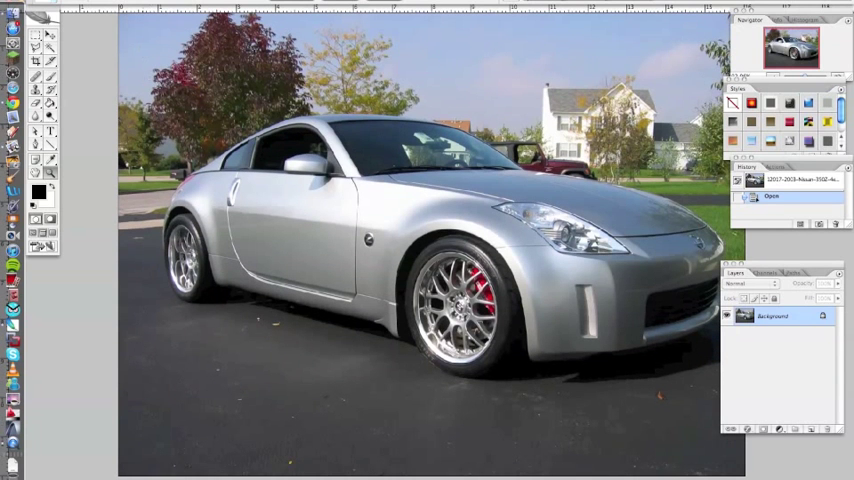
Step: Bring up the Brightness/Contrast adjustment for the silver car photo
click(180, 4)
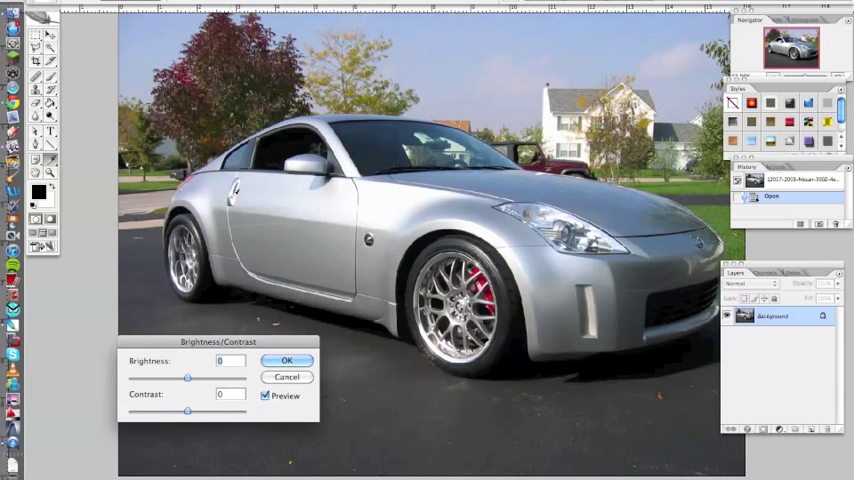
Step: Leave brightness at 0, raise contrast to about +28 and apply it to the photo
drag(188, 378, 180, 378)
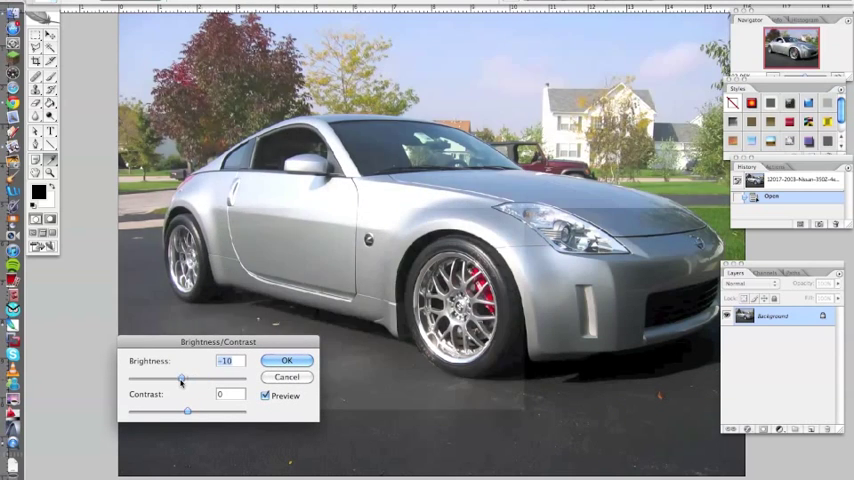
drag(180, 378, 188, 378)
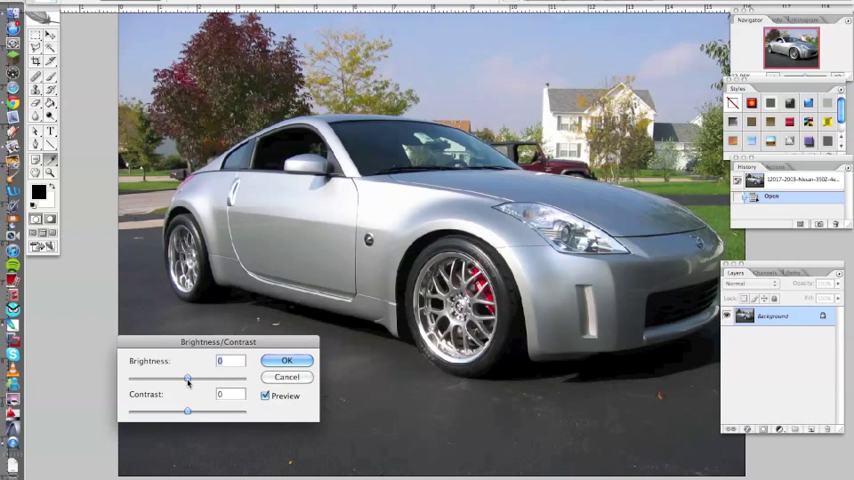
mouse_move(240, 226)
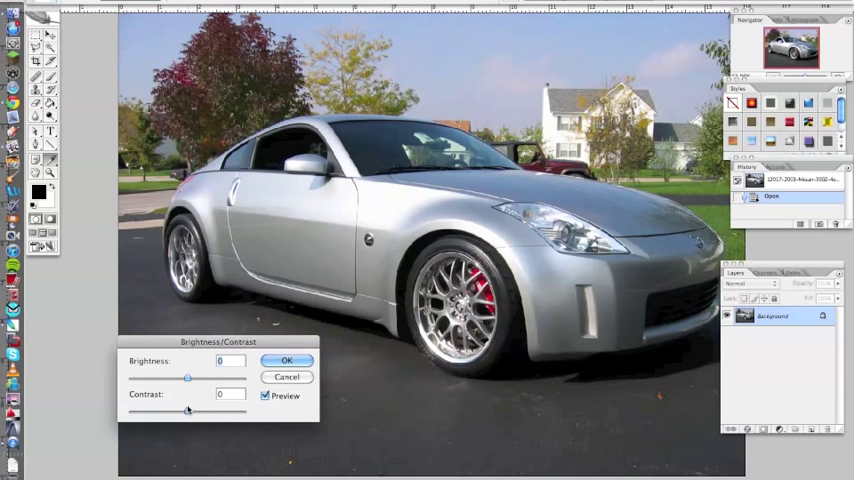
drag(188, 412, 192, 412)
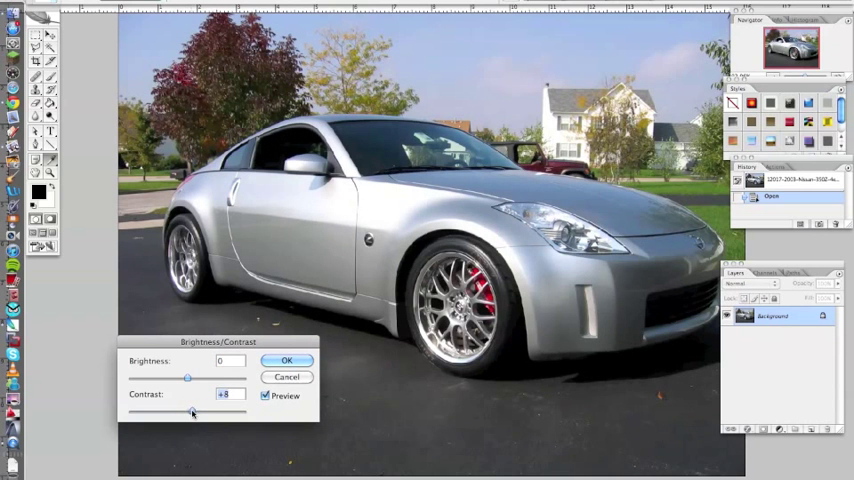
drag(188, 412, 200, 412)
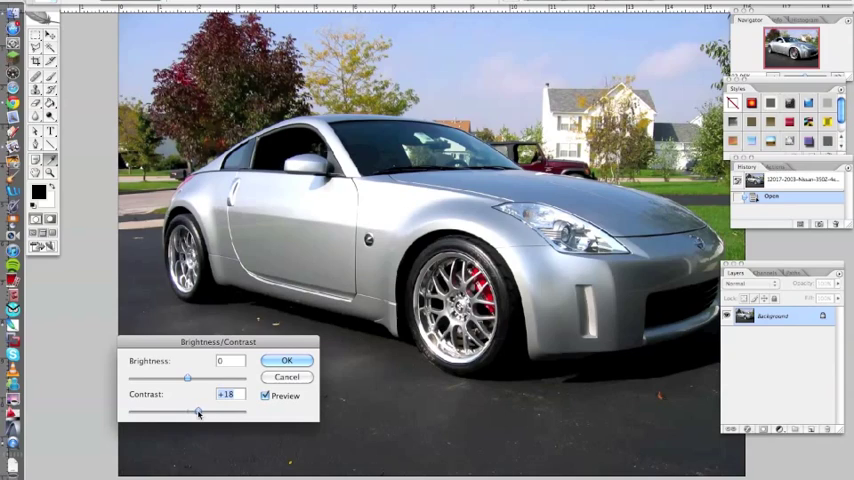
drag(198, 412, 204, 412)
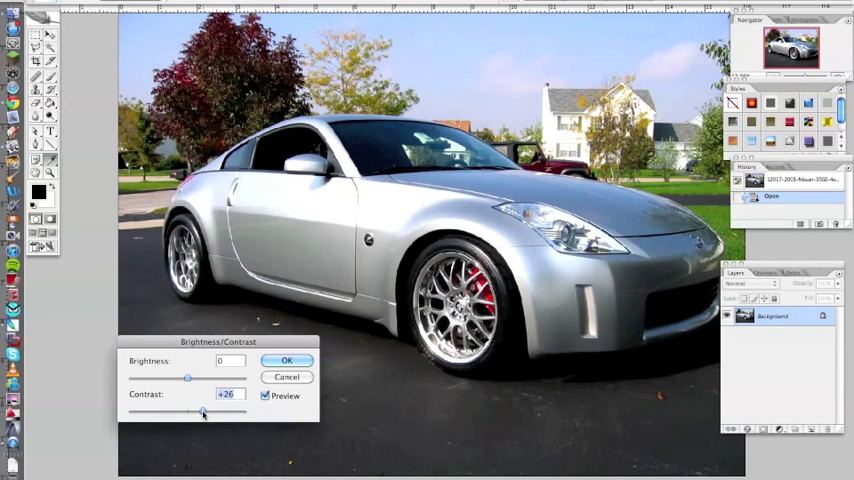
drag(204, 412, 202, 412)
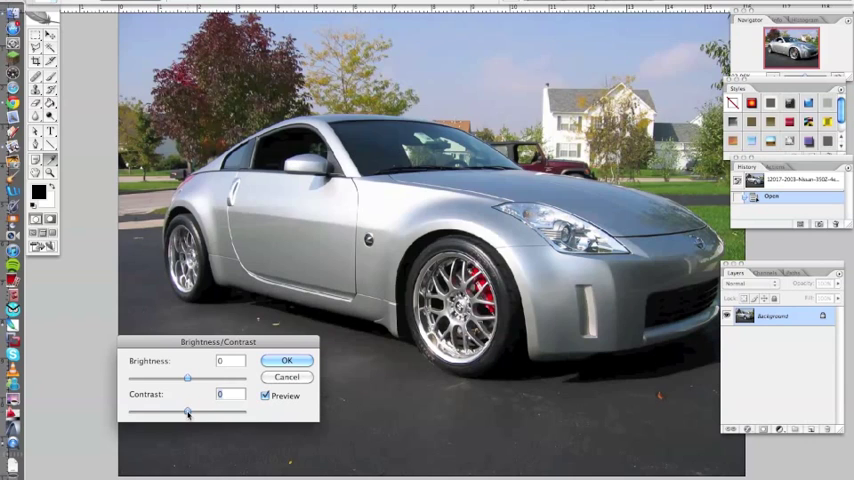
drag(188, 412, 204, 412)
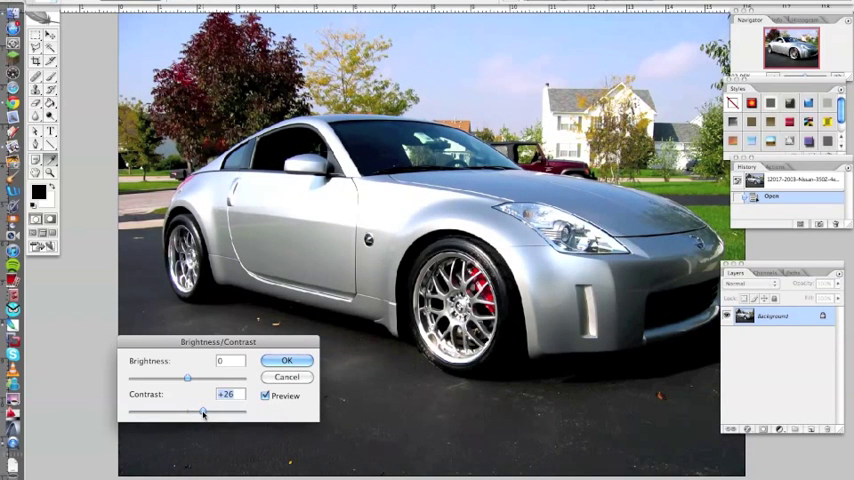
click(288, 360)
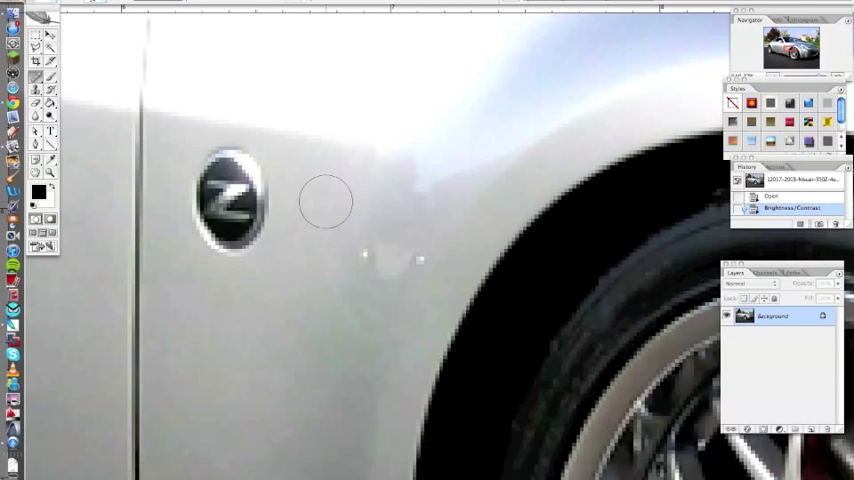
mouse_move(328, 246)
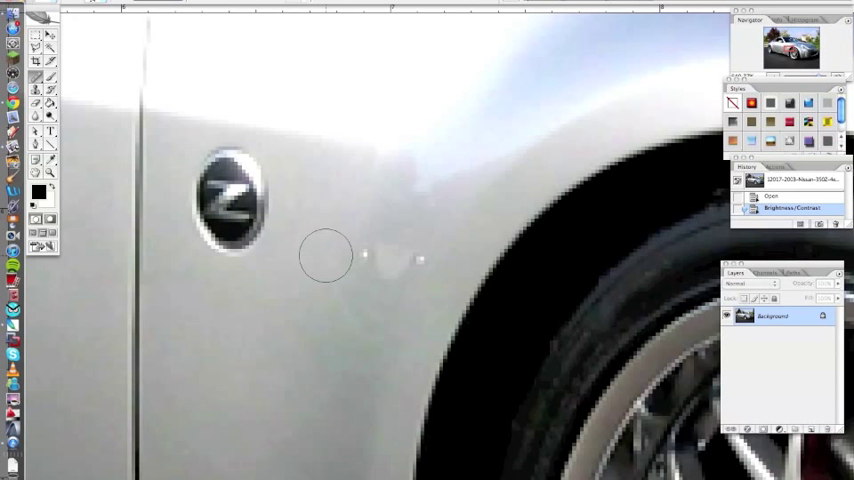
mouse_move(328, 248)
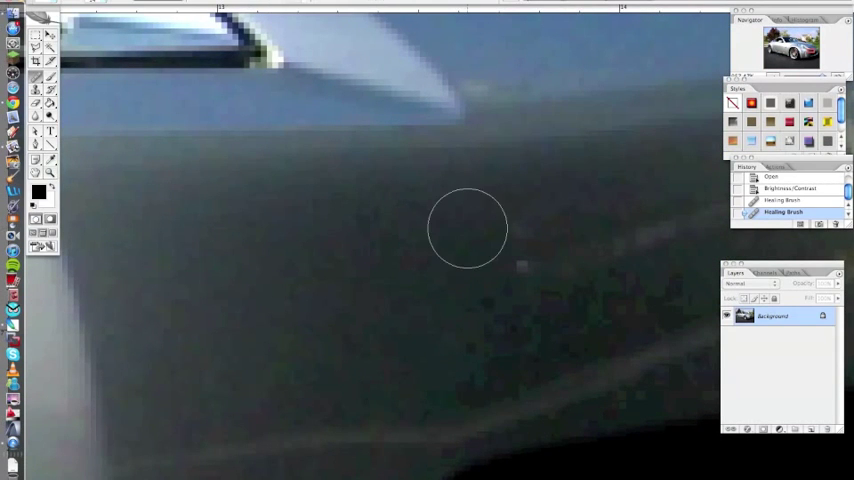
mouse_move(462, 270)
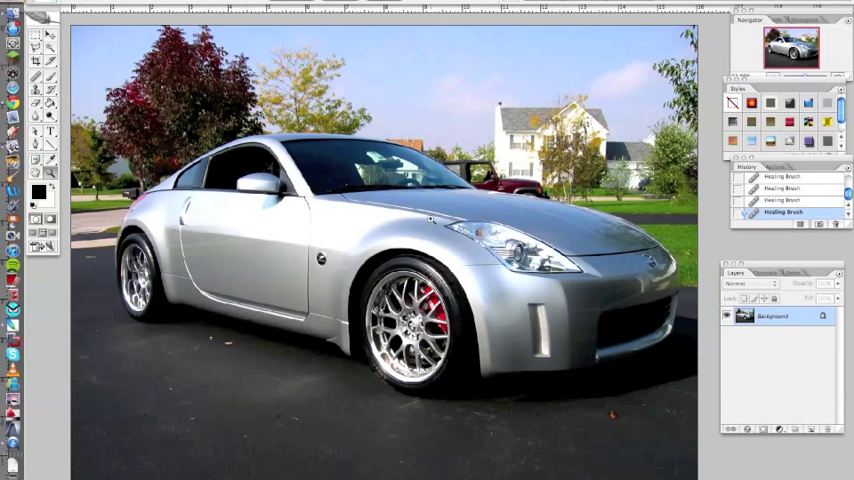
mouse_move(352, 264)
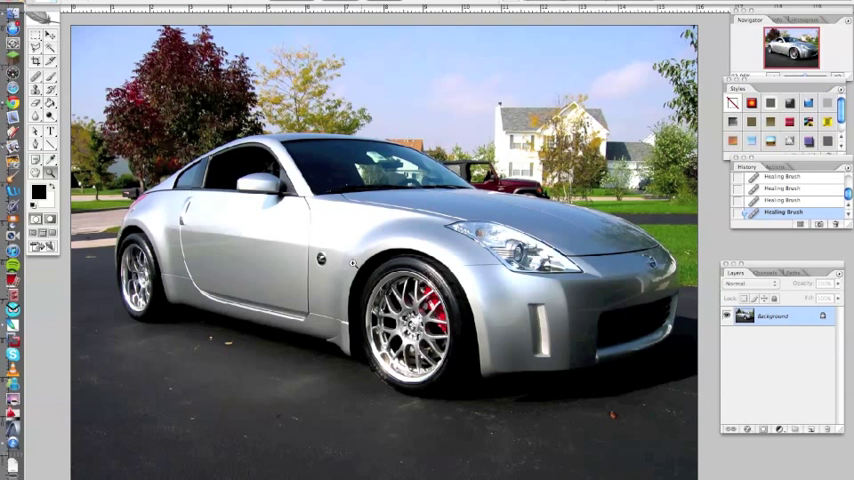
mouse_move(292, 344)
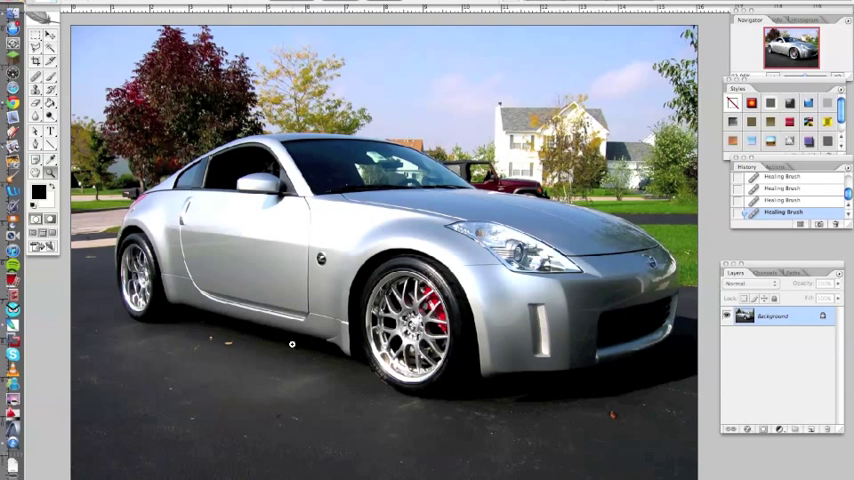
mouse_move(276, 284)
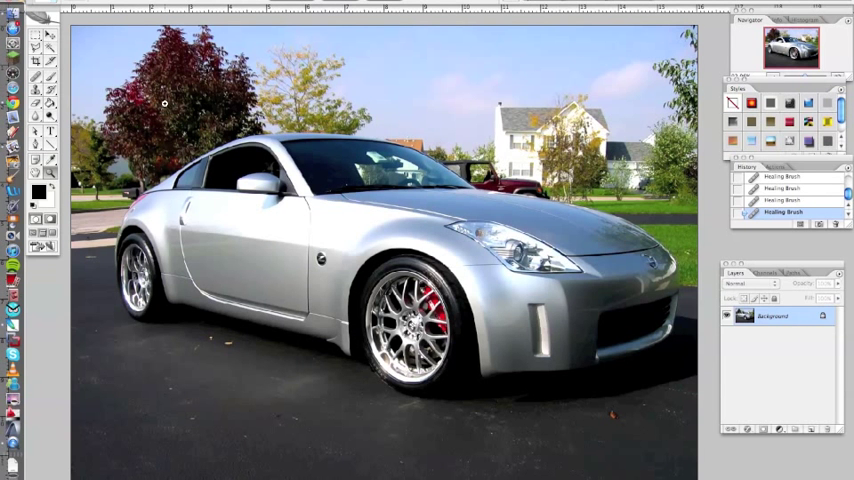
mouse_move(242, 216)
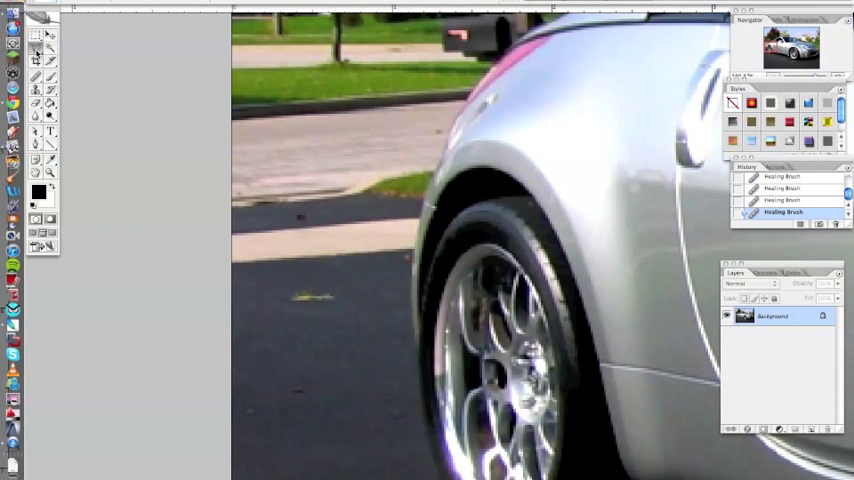
Step: Lasso a rough patch of pavement beside the car's rear wheel
click(34, 48)
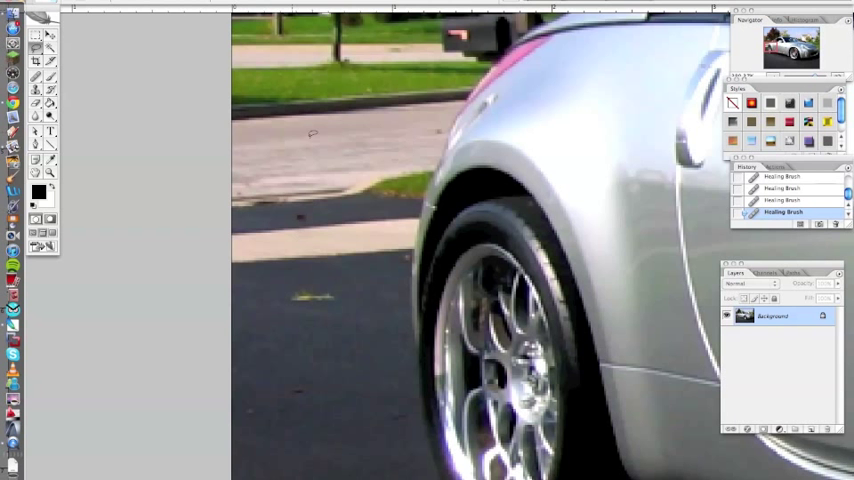
drag(320, 96, 360, 150)
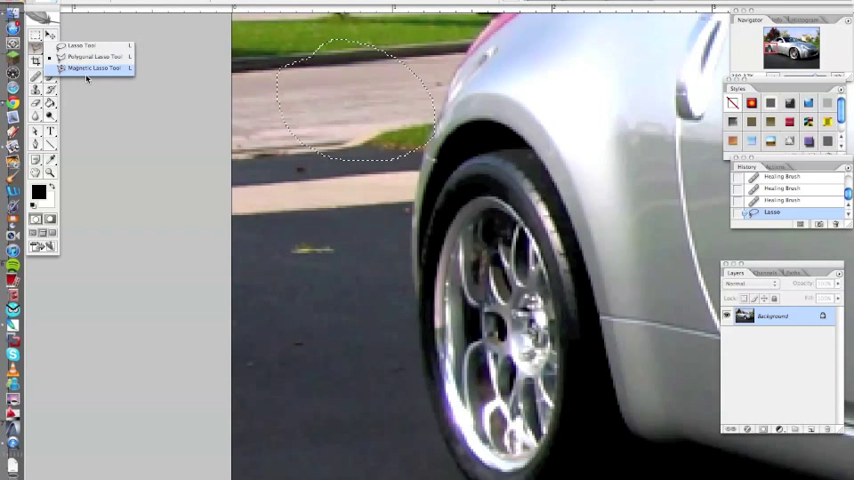
click(92, 68)
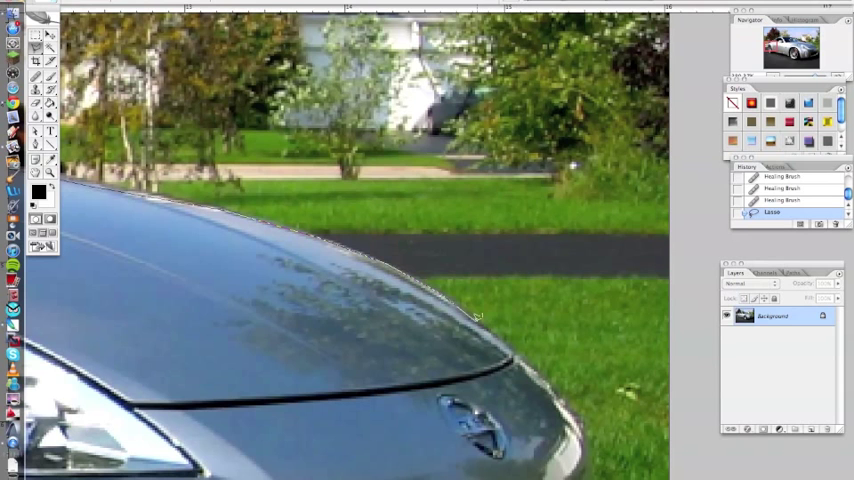
mouse_move(548, 376)
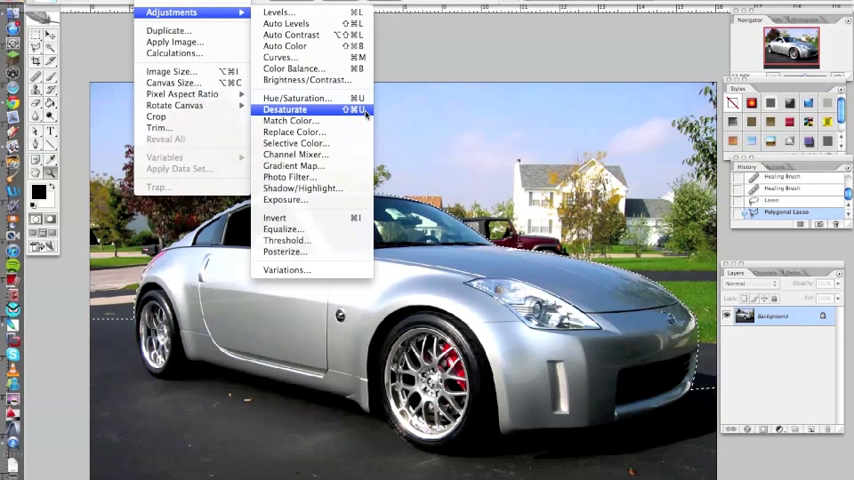
Step: Desaturate the selected background to grey, keeping the car in colour
click(284, 108)
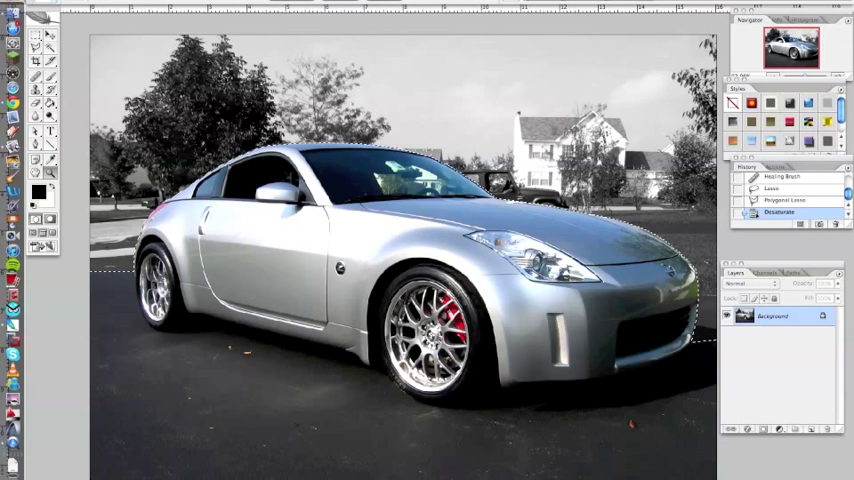
click(156, 8)
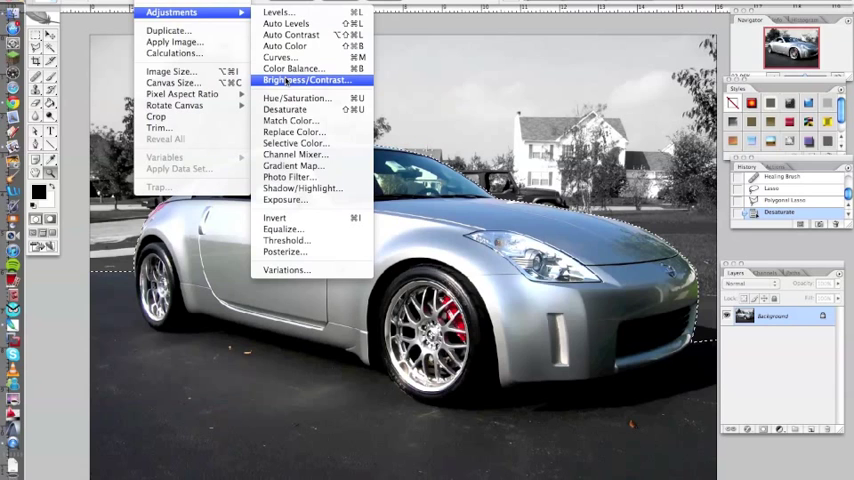
Step: Give the grey background about +28 contrast, then clear the selection
click(304, 80)
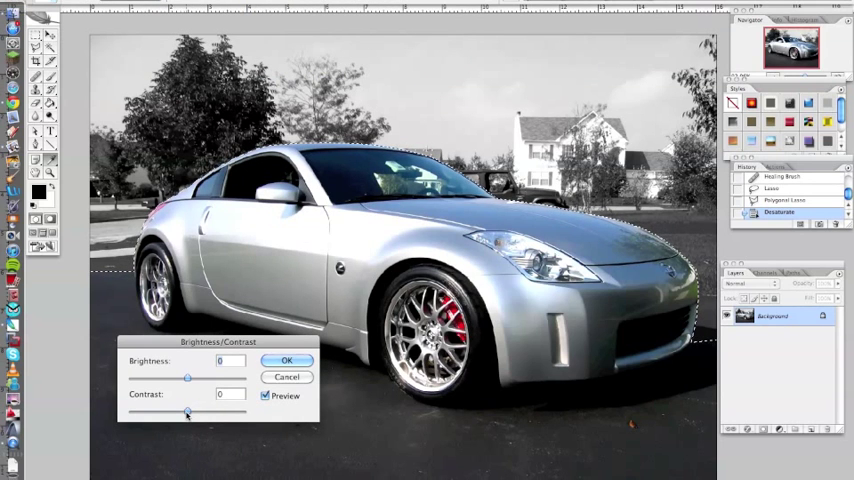
drag(188, 412, 204, 412)
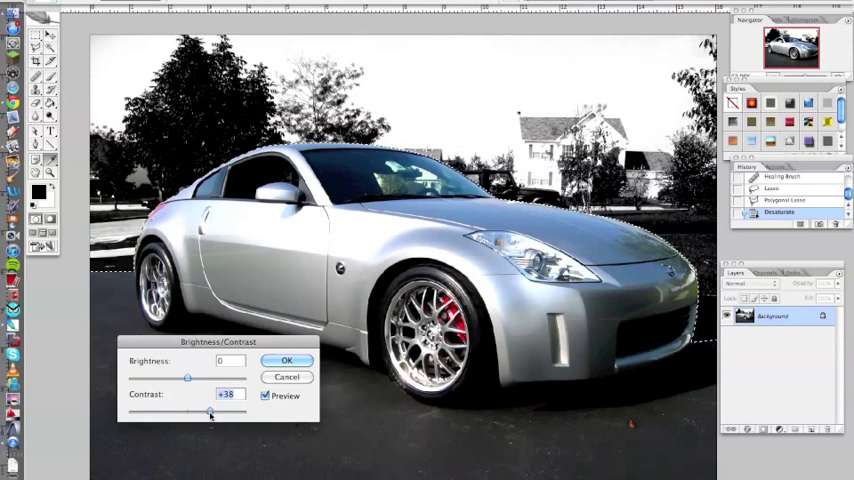
drag(212, 412, 200, 412)
text(20)
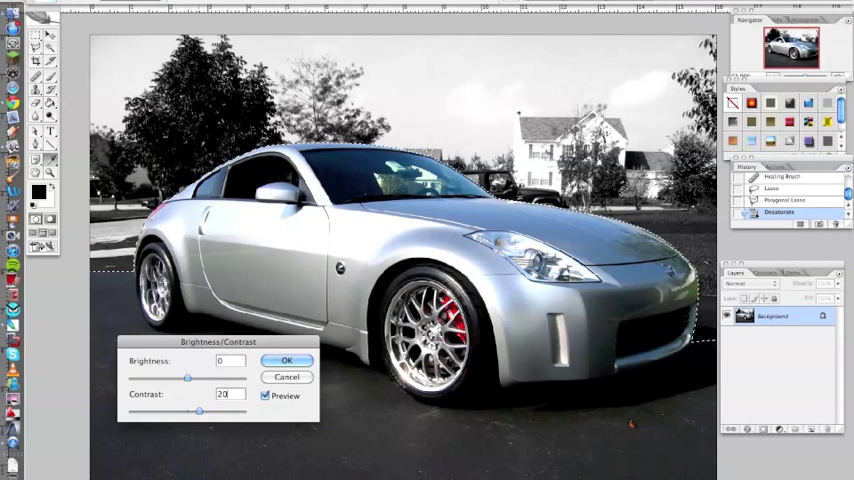
click(288, 360)
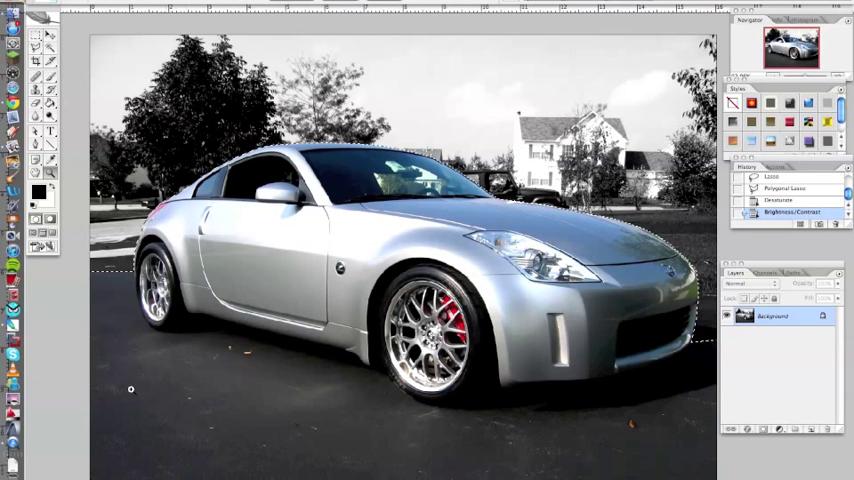
key(Ctrl+d)
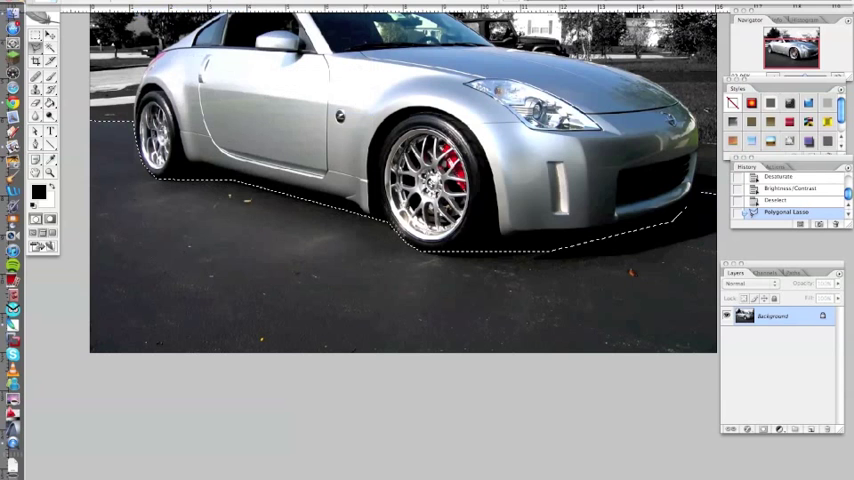
Step: Bring up the image adjustments for the selected pavement beneath the car
click(170, 14)
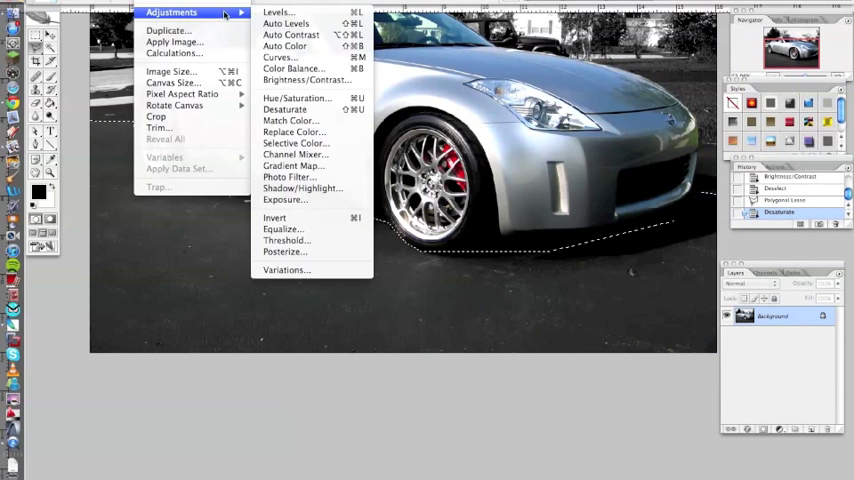
Step: Apply about +20 contrast to the pavement beneath the car
click(306, 80)
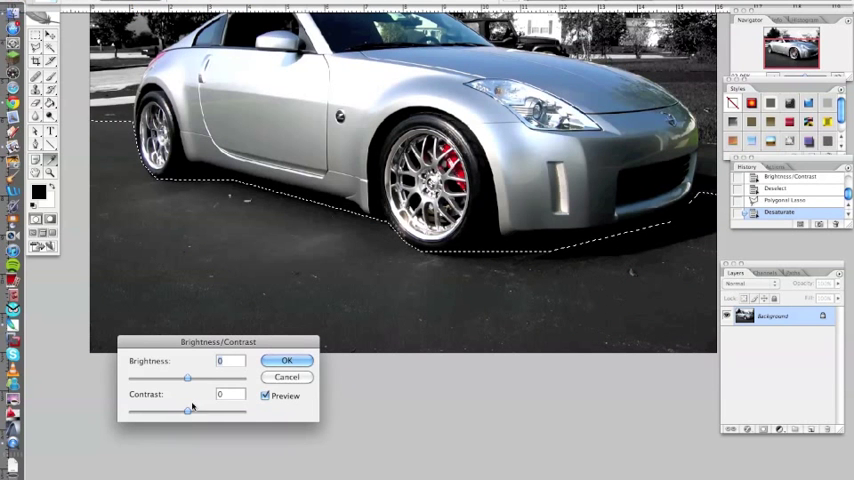
drag(188, 412, 204, 412)
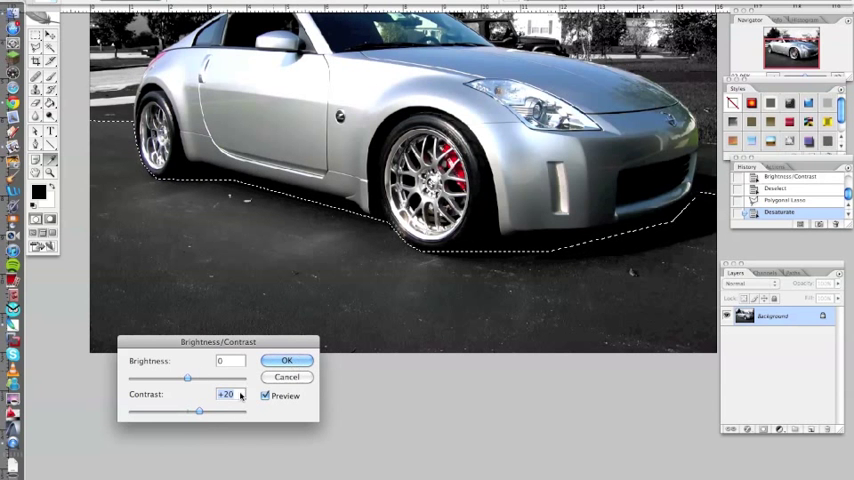
click(288, 360)
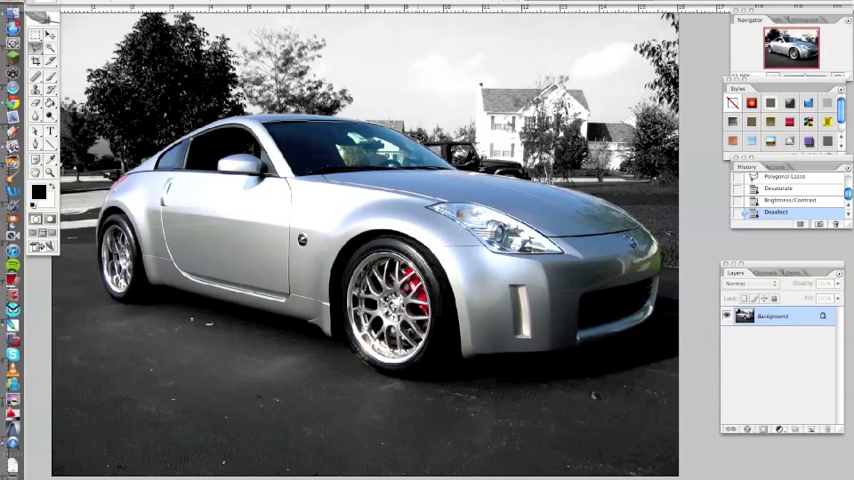
mouse_move(456, 164)
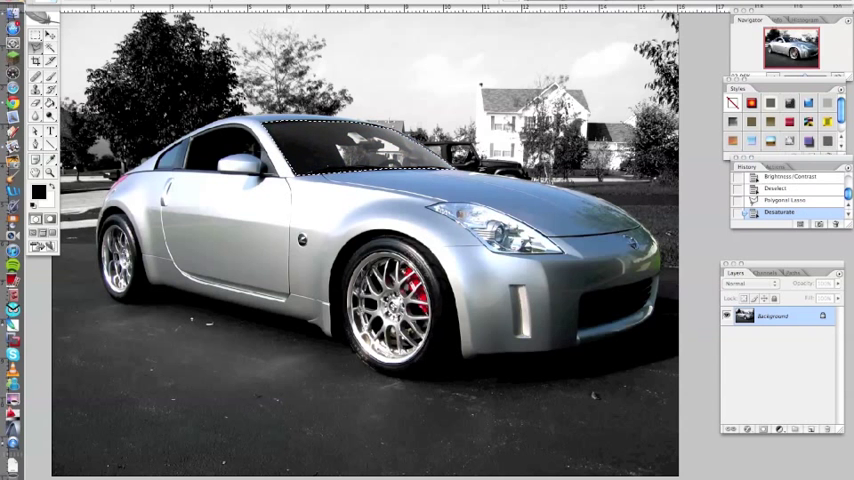
Step: Apply a contrast boost of 28 to the selected windshield glass
click(164, 6)
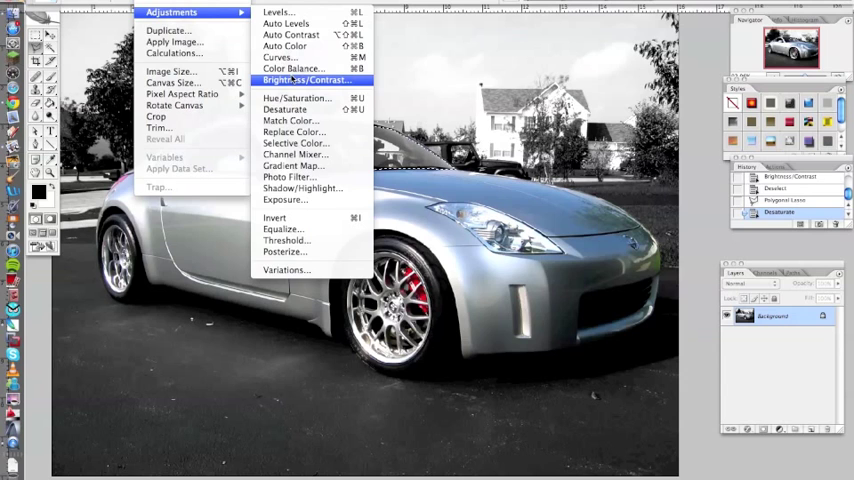
click(304, 80)
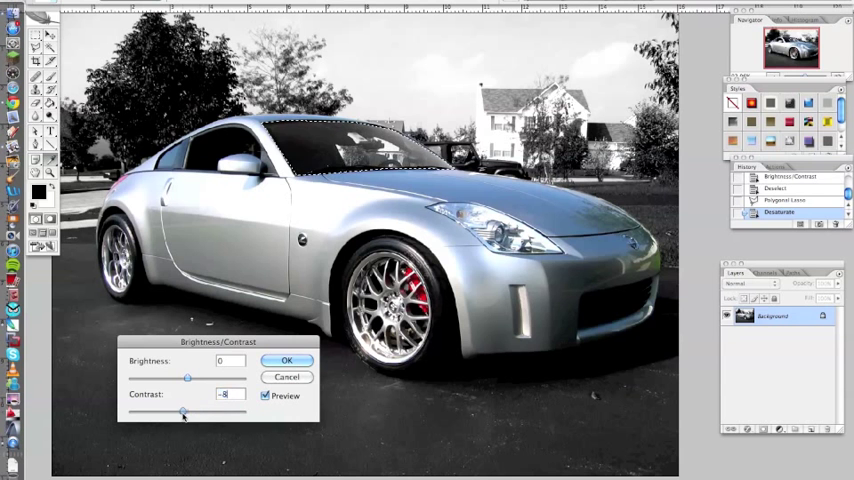
drag(184, 412, 196, 412)
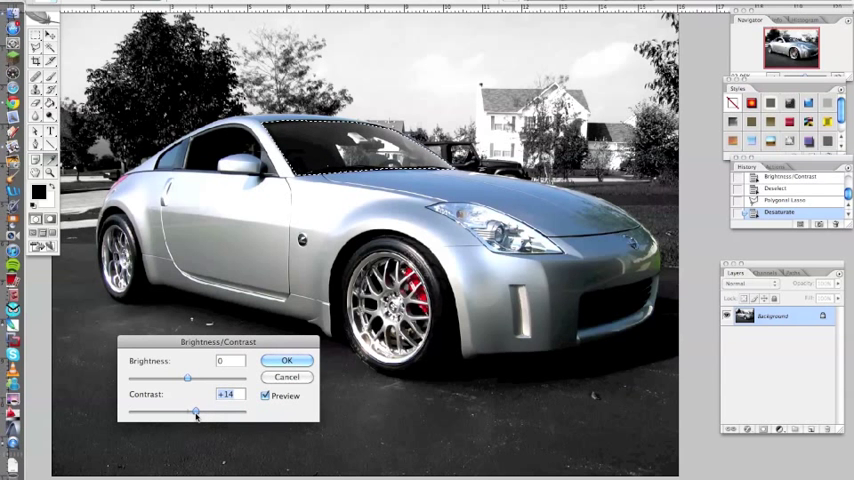
drag(188, 412, 200, 412)
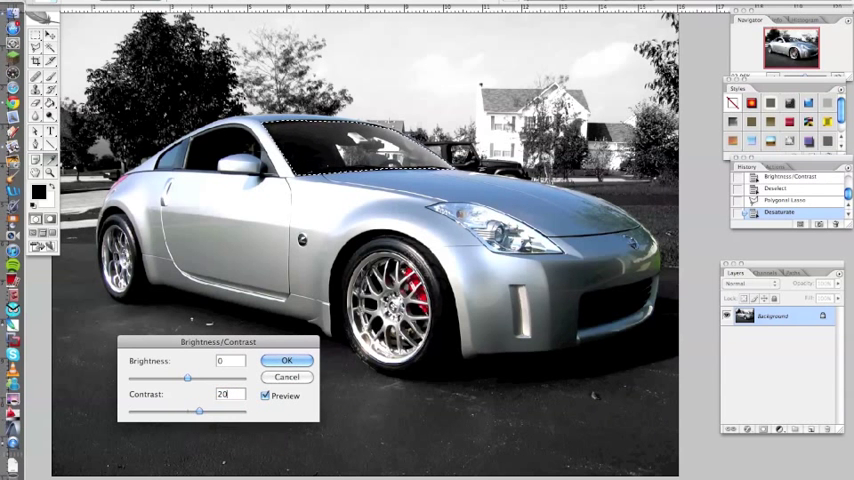
click(288, 360)
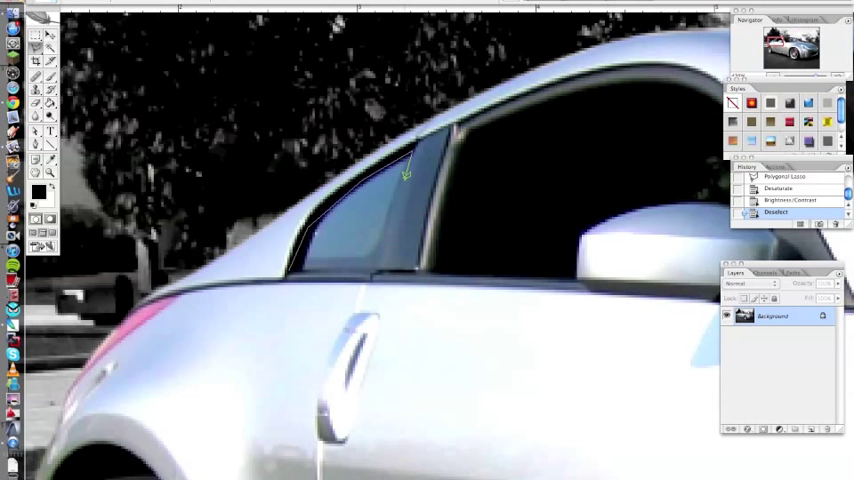
Step: Outline the small rear side window and give it its own brightness/contrast adjustment
click(368, 264)
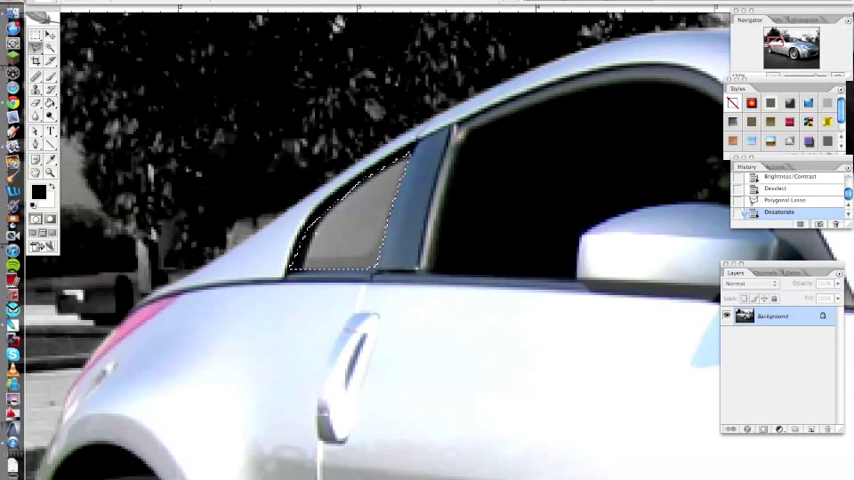
click(172, 12)
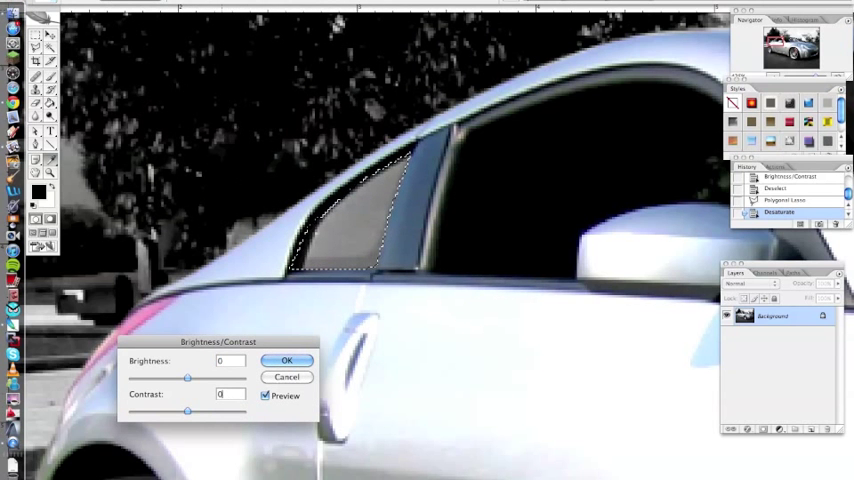
click(286, 360)
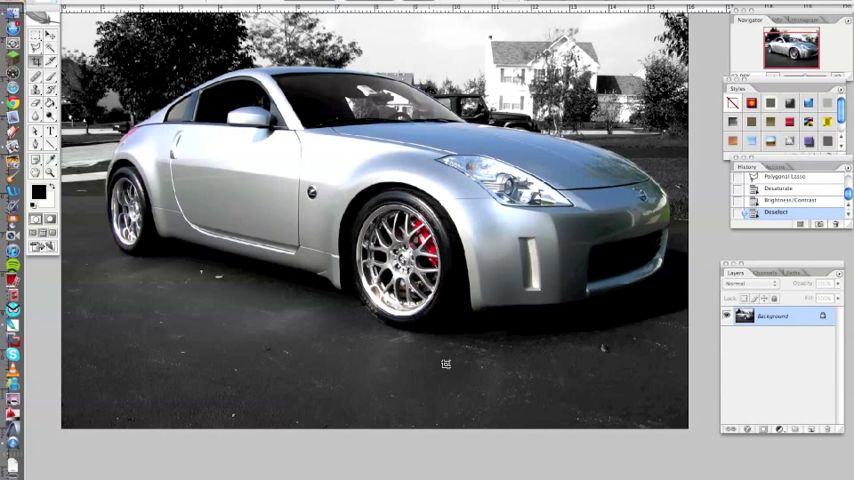
Step: Mark a crop rectangle over the photo for the area to keep
drag(446, 364, 604, 350)
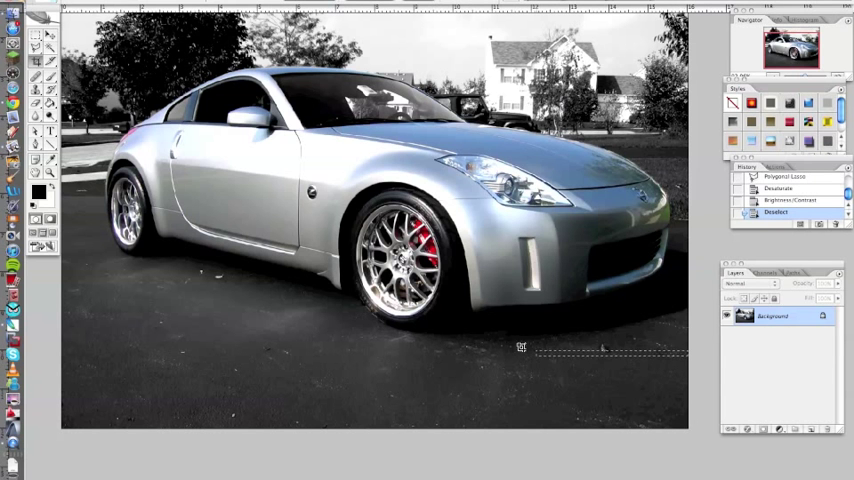